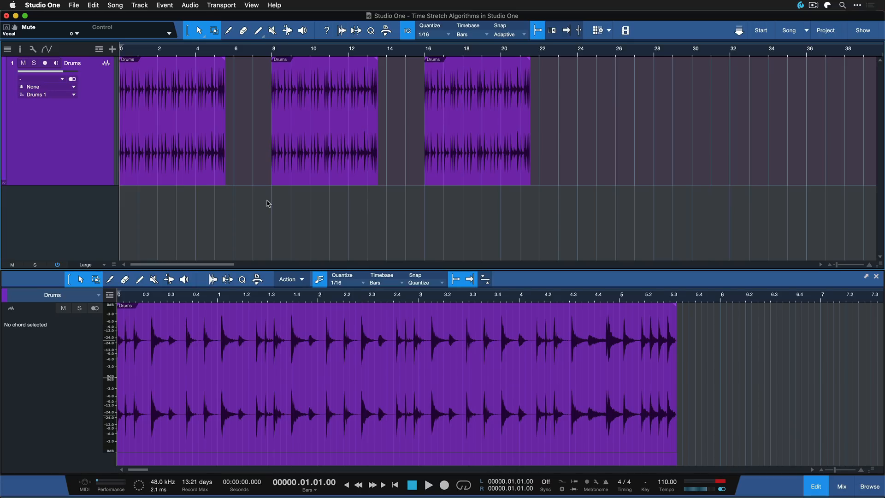
- Select the first Drums event and resize its right edge to end at bar 4
left_click(477, 125)
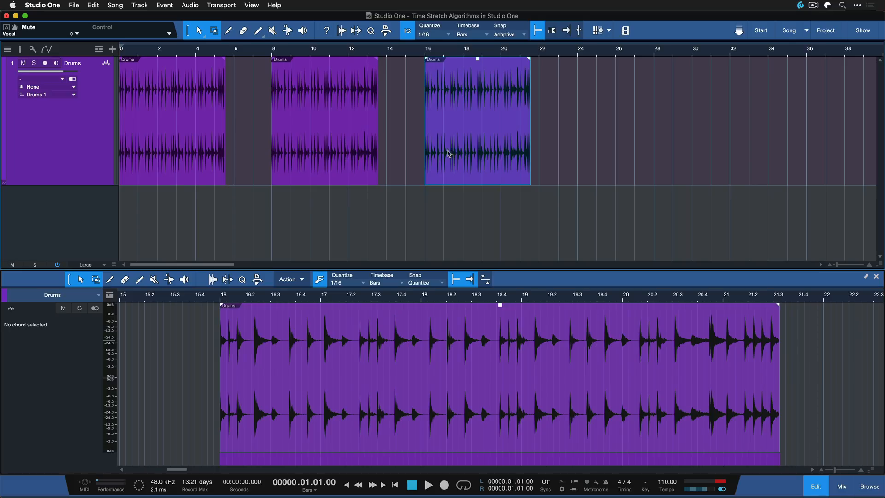
left_click(172, 120)
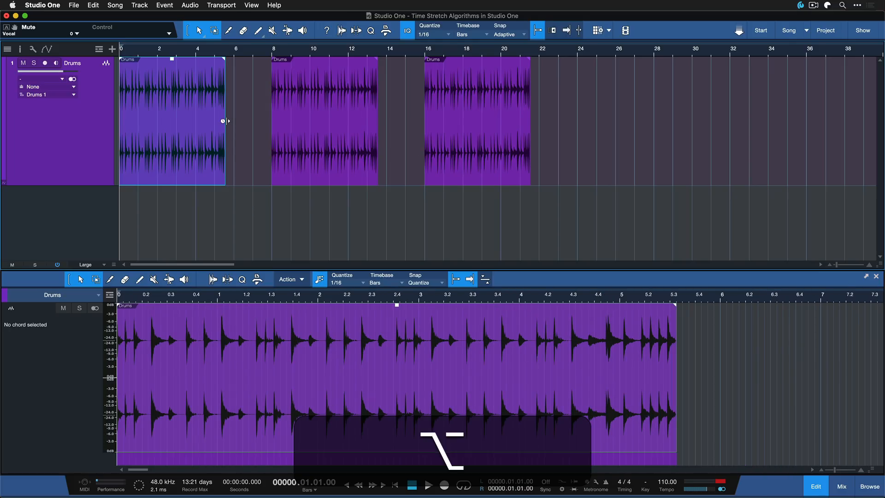
left_click_drag(224, 121, 259, 123)
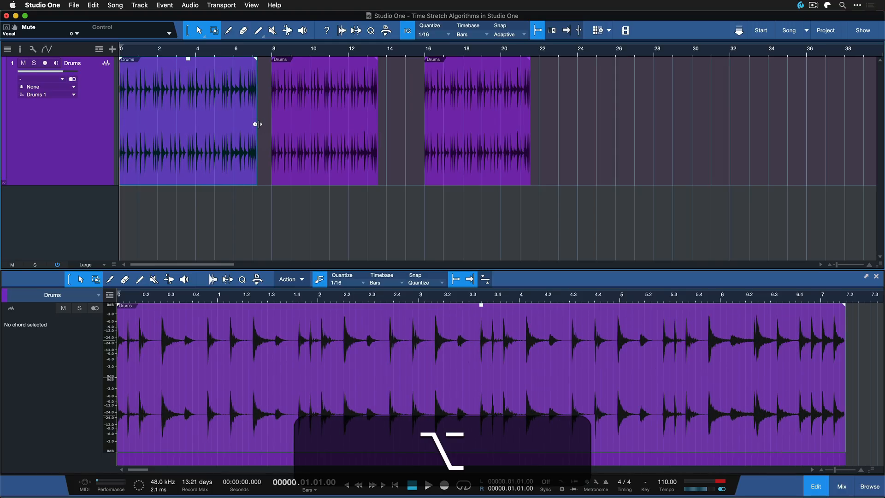
left_click_drag(256, 124, 195, 136)
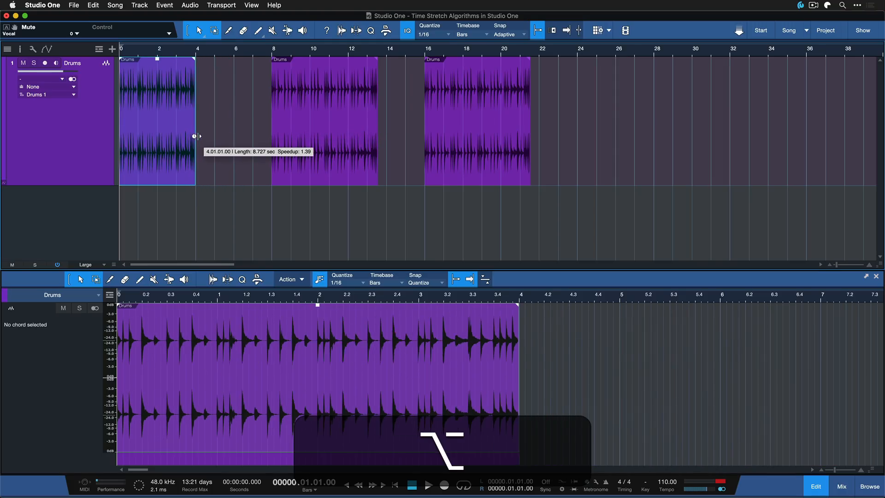
left_click_drag(196, 137, 217, 136)
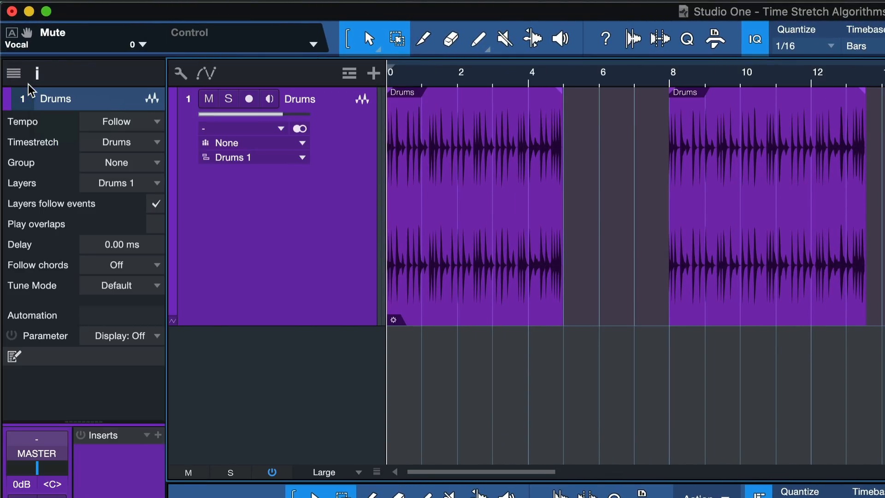
mouse_move(100, 131)
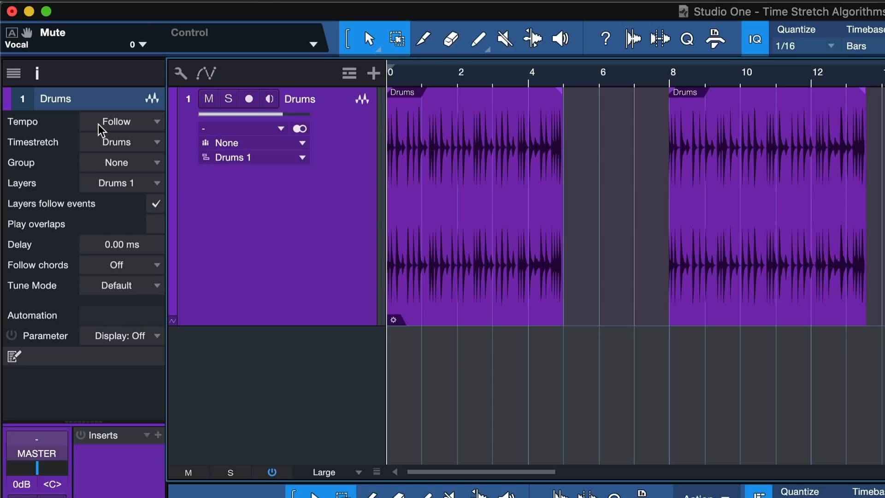
- Change the Drums track's Inspector Tempo dropdown from Follow to Timestretch
left_click(122, 122)
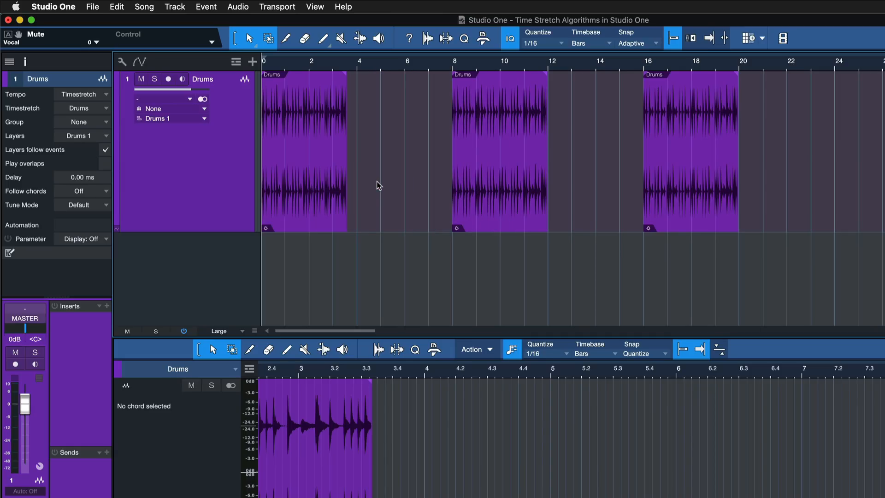
- Enable 'Stretch audio files to Song tempo' in Song Setup
left_click(143, 7)
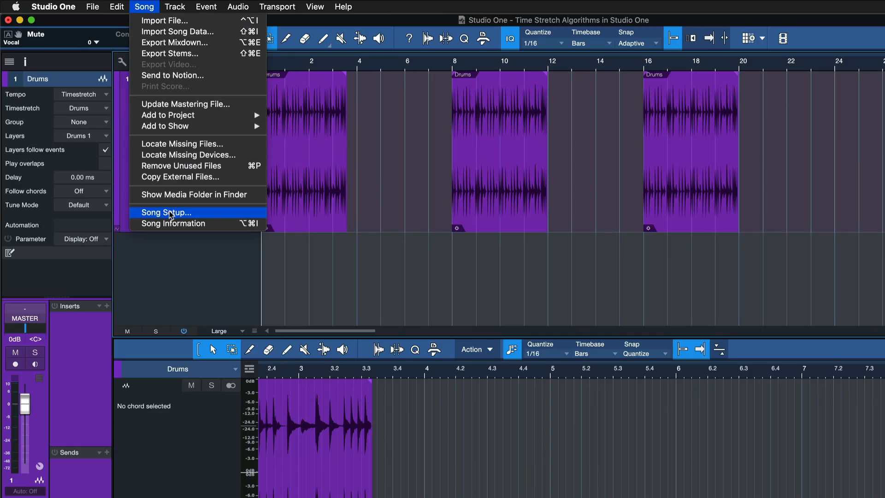
left_click(166, 212)
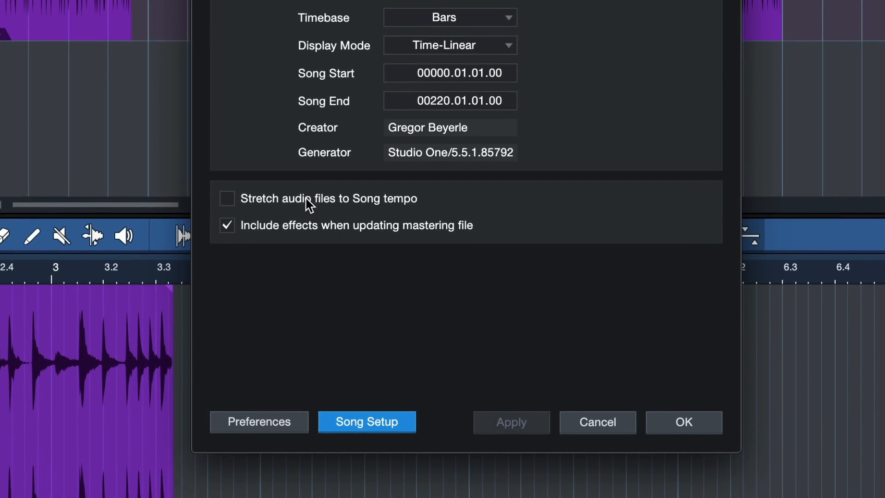
left_click(227, 198)
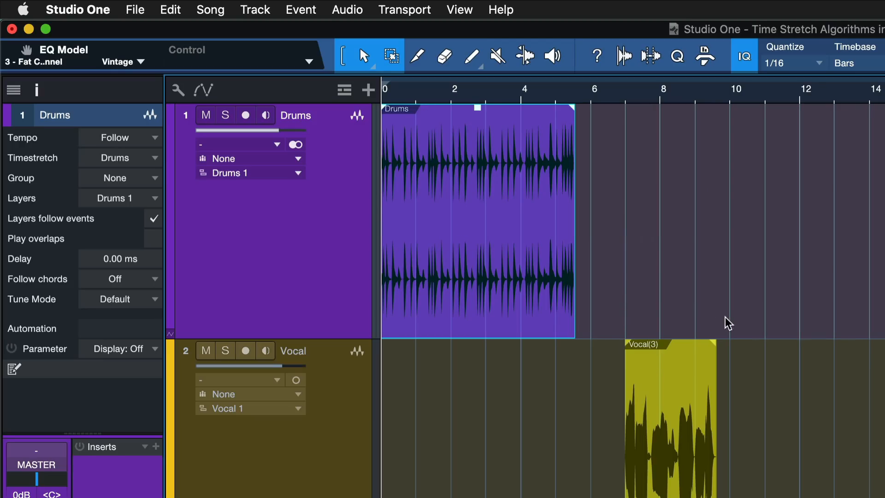
left_click(120, 158)
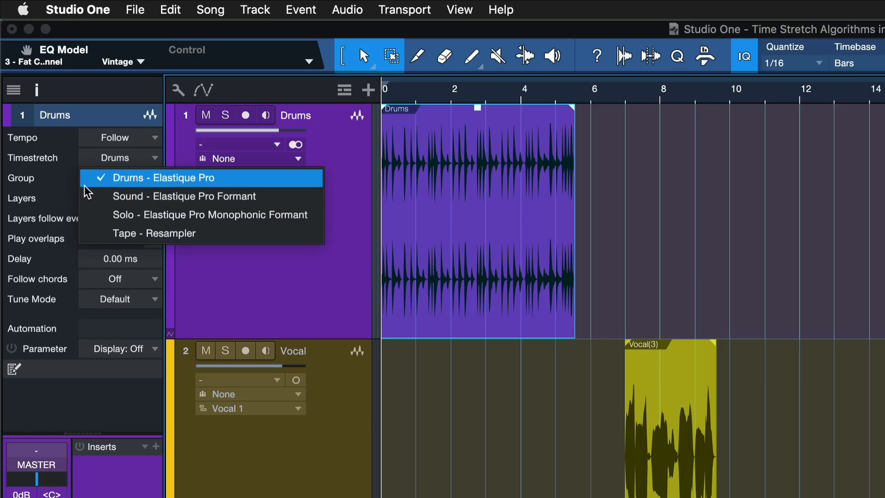
mouse_move(148, 148)
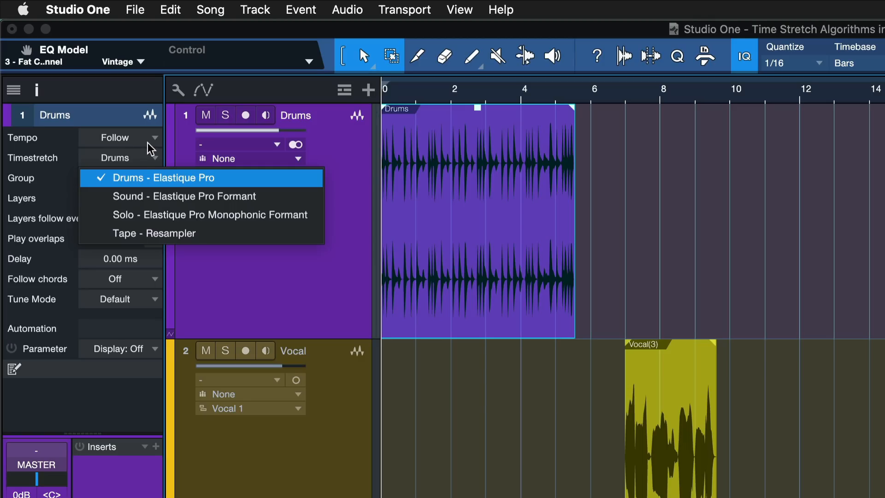
left_click(163, 178)
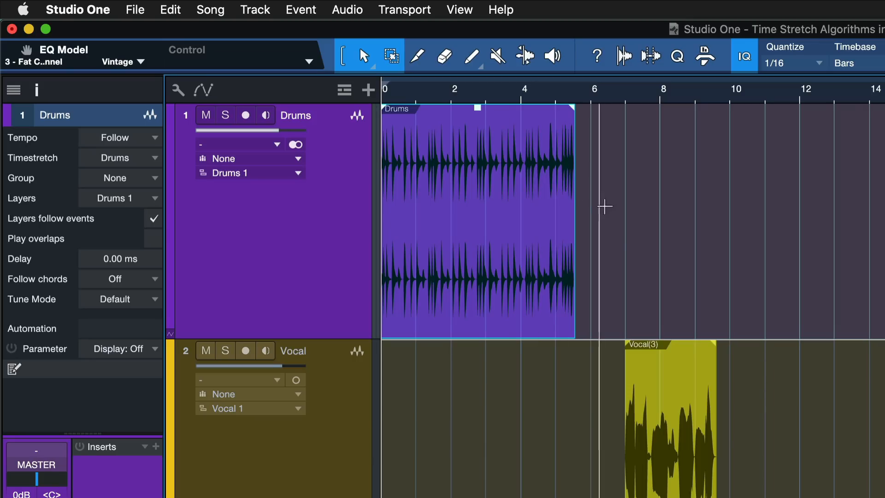
mouse_move(634, 261)
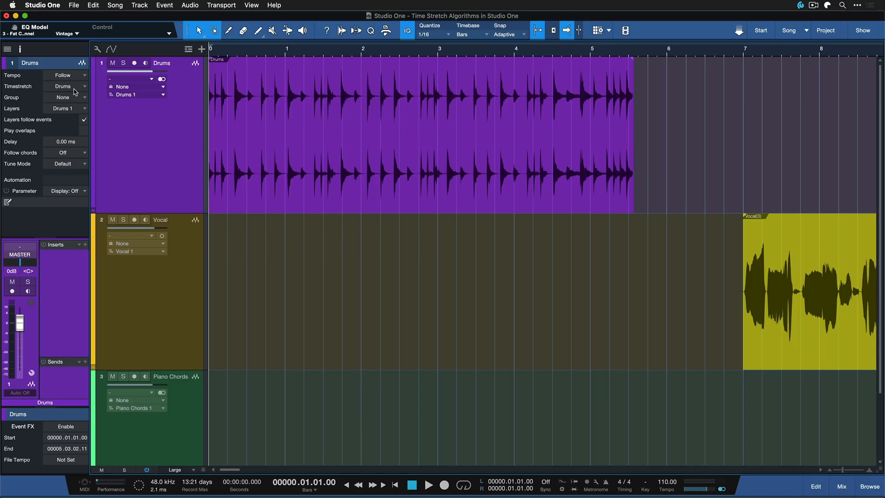
- Play the song, stretch the Drums event to bar 4, and review the Timestretch modes
left_click(430, 484)
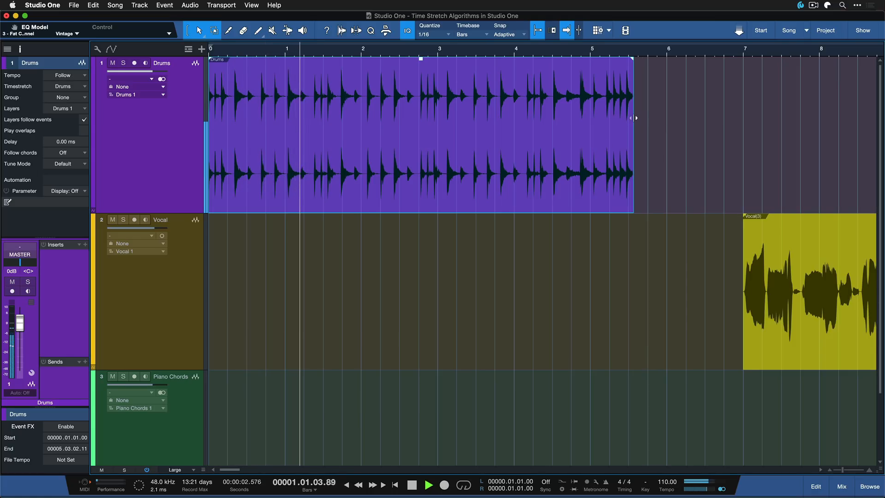
left_click_drag(634, 118, 513, 115)
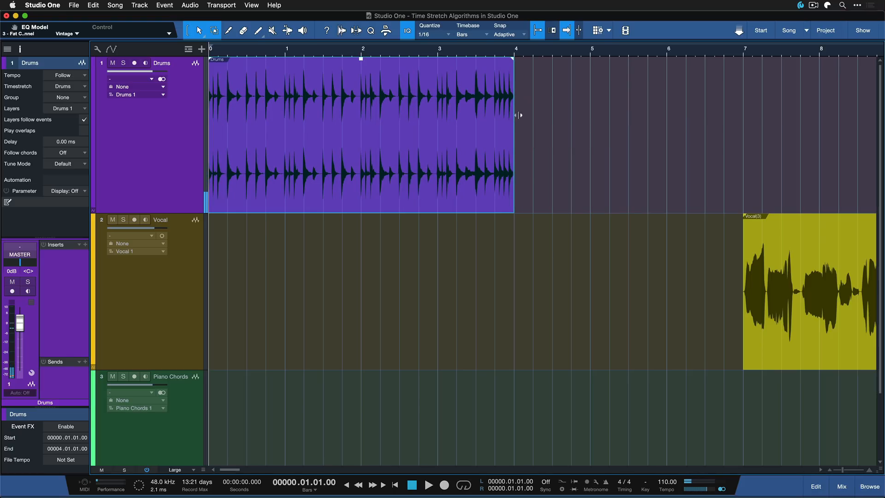
left_click(431, 484)
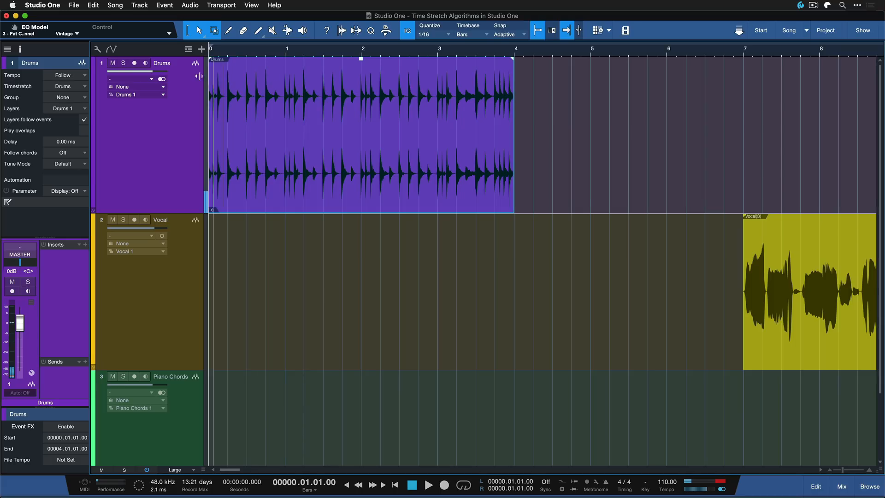
left_click(65, 86)
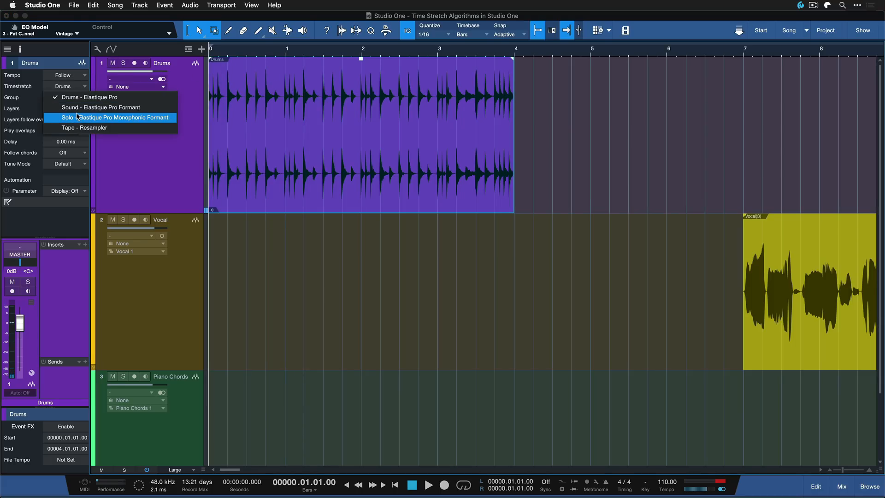
mouse_move(81, 108)
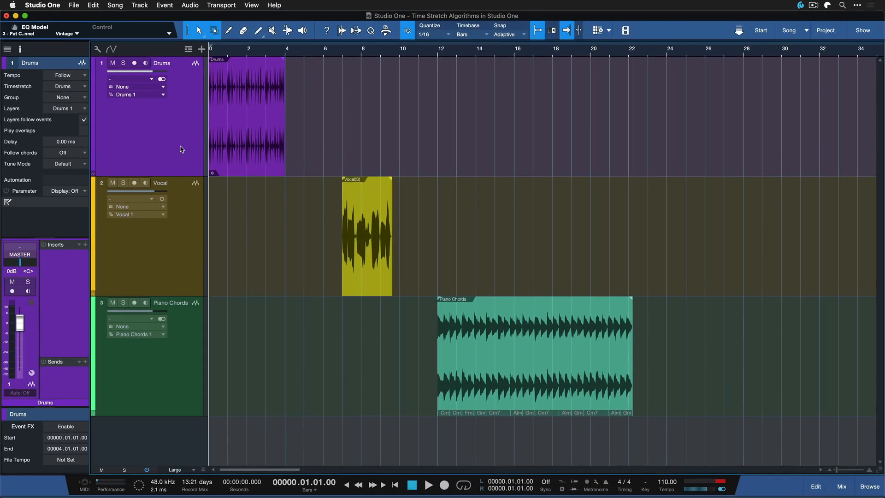
mouse_move(180, 140)
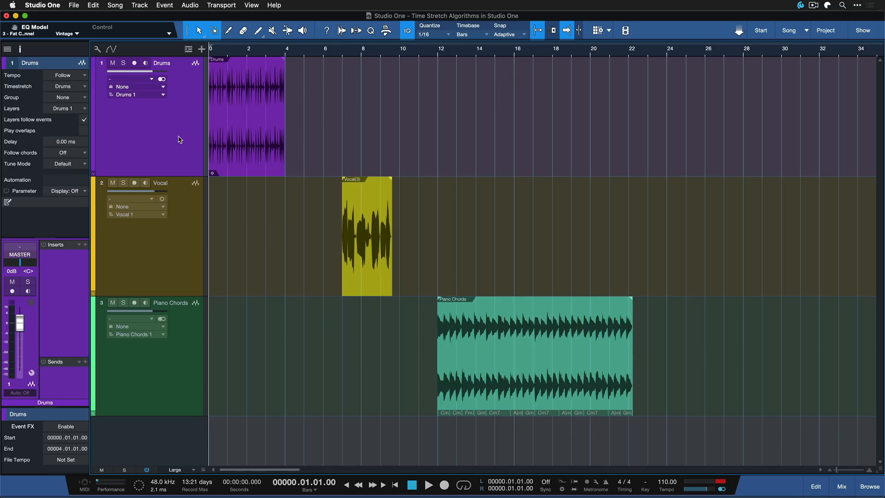
left_click(66, 86)
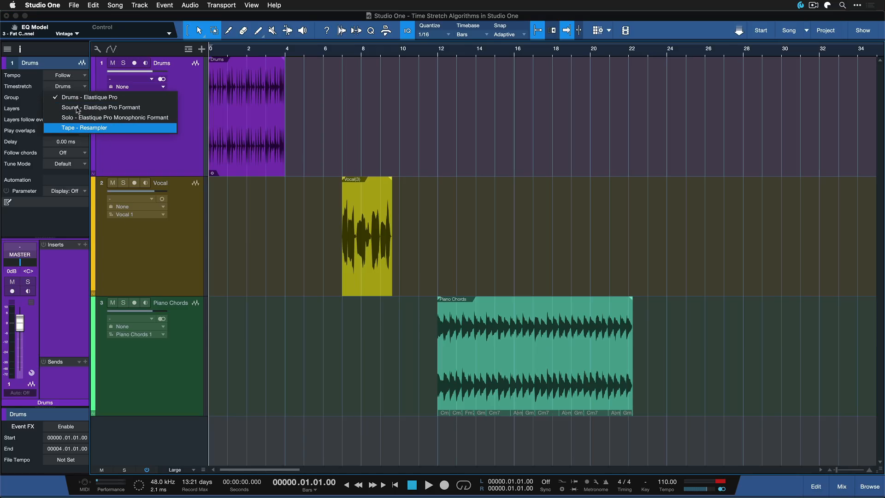
mouse_move(81, 107)
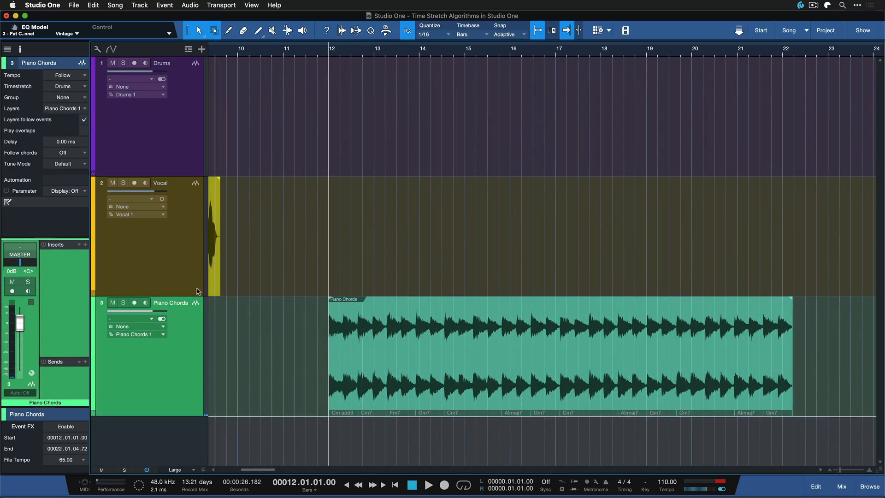
- Alt-drag the Piano Chords event's right edge from bar 22 toward bar 24
left_click(65, 87)
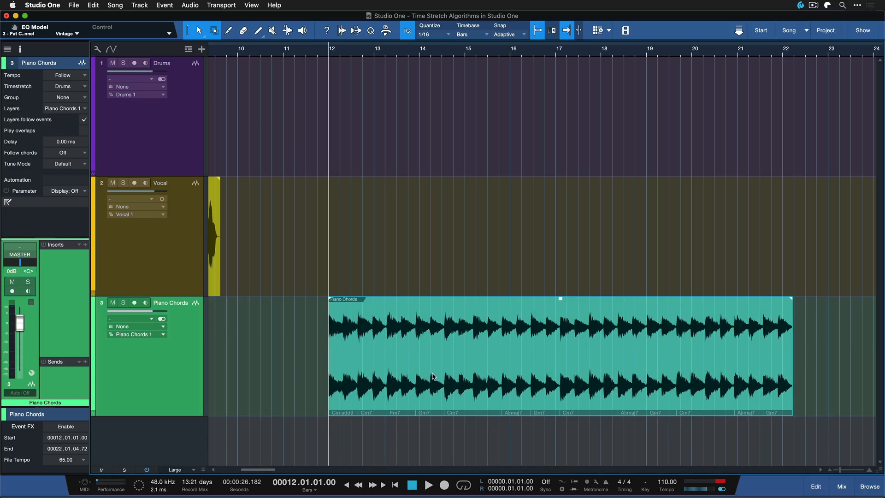
left_click(431, 484)
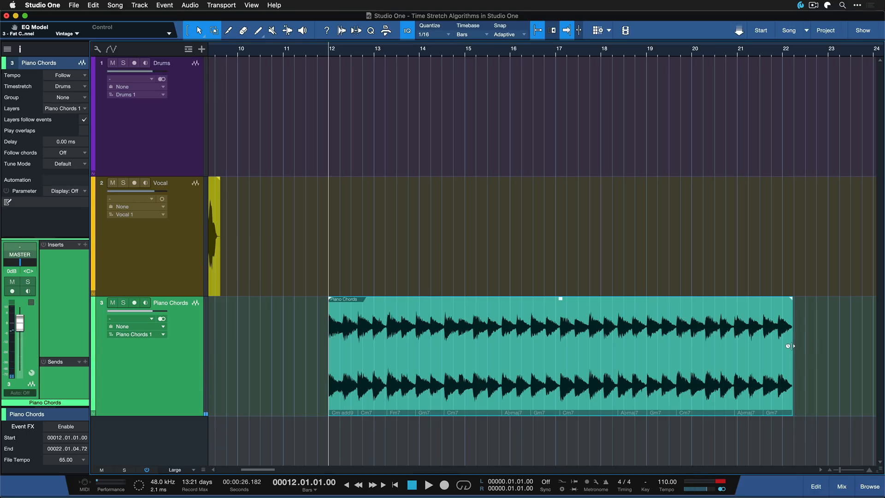
left_click_drag(792, 345, 845, 339)
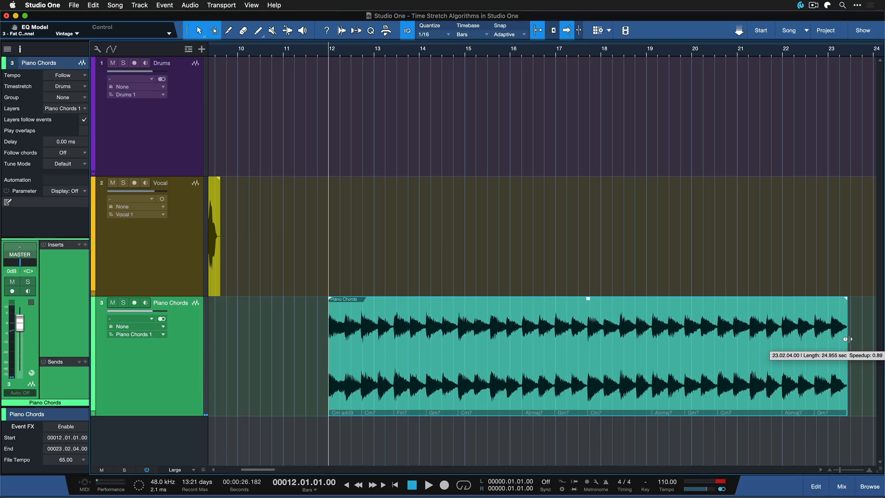
left_click_drag(849, 339, 866, 336)
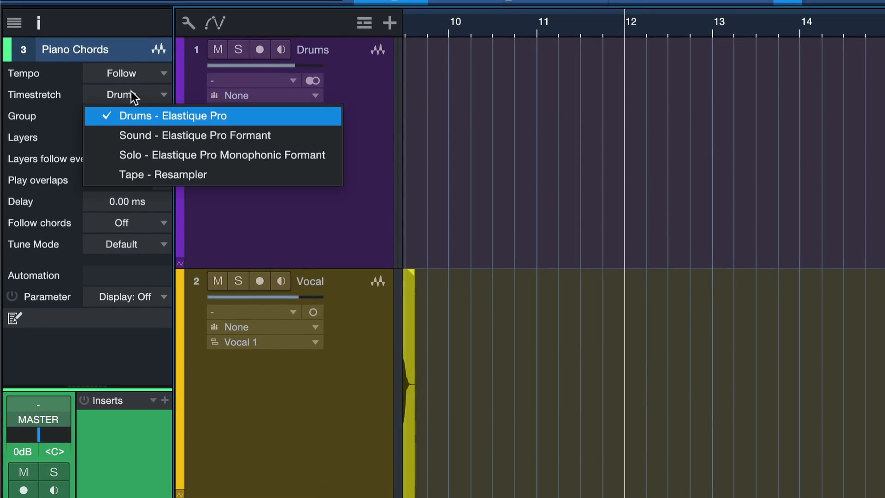
mouse_move(101, 146)
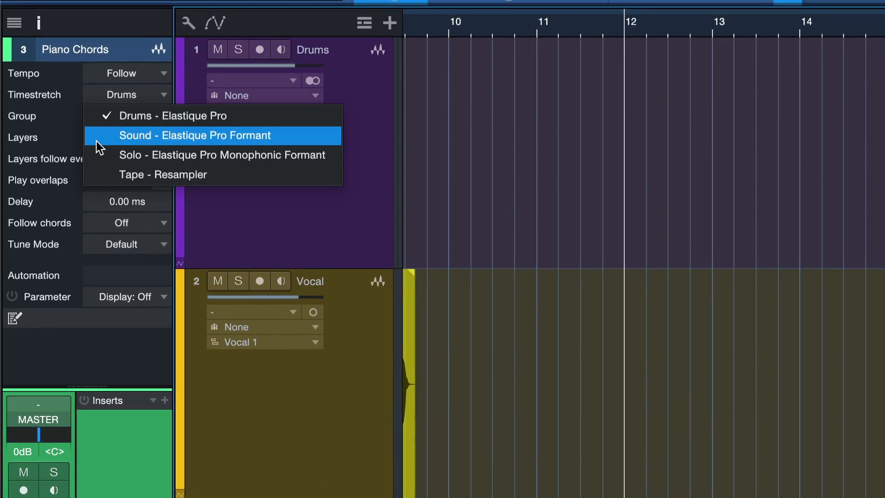
- Choose Sound - Elastique Pro Formant as the Piano Chords timestretch mode
left_click(193, 135)
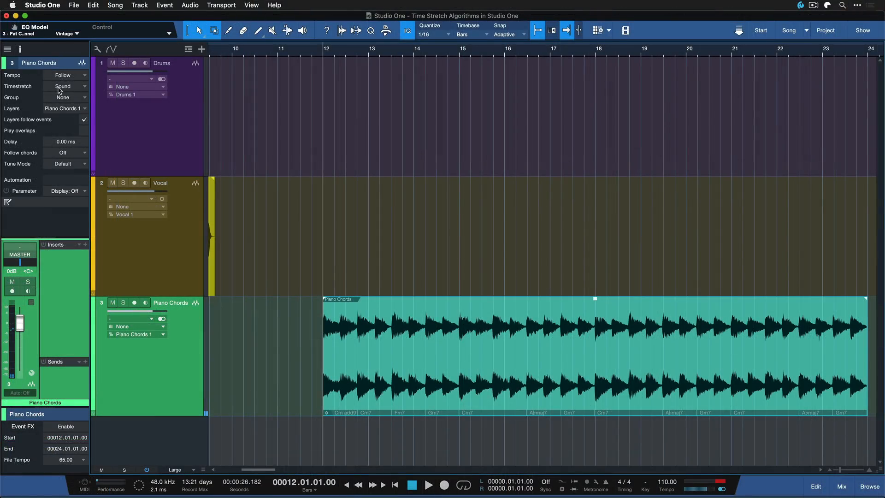
left_click(65, 87)
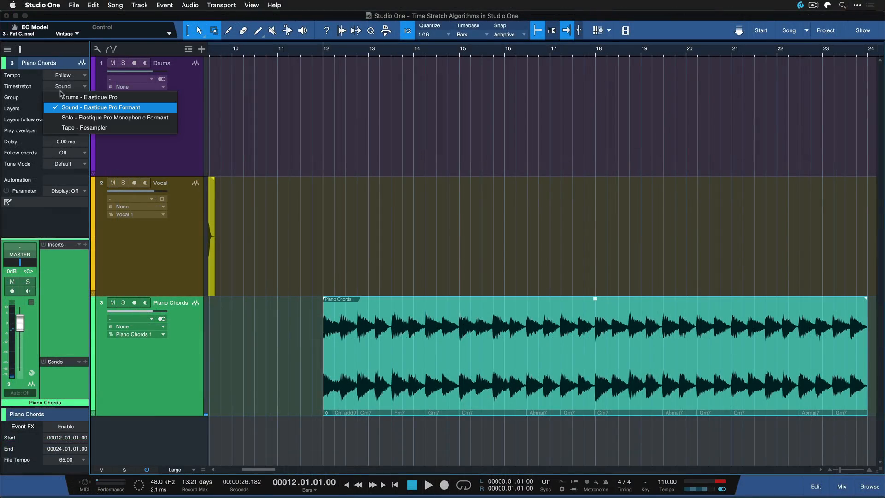
left_click(95, 96)
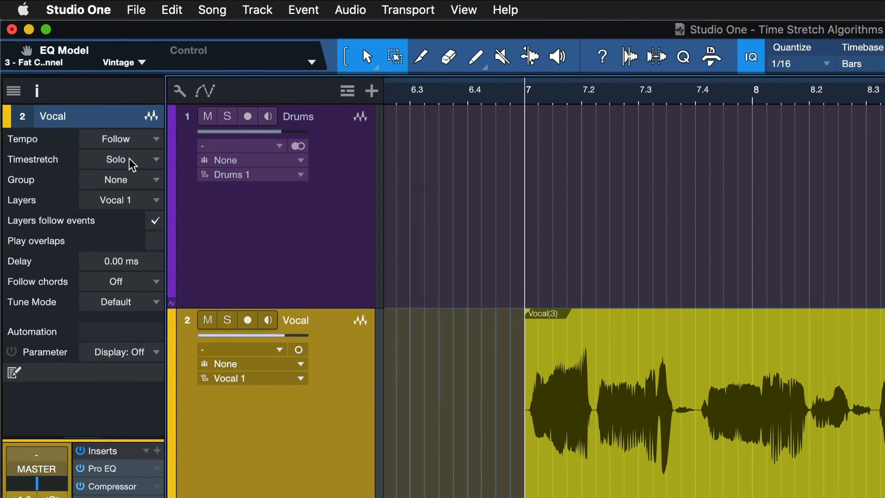
- Select Drums - Elastique Pro as the Vocal track's timestretch mode
left_click(119, 159)
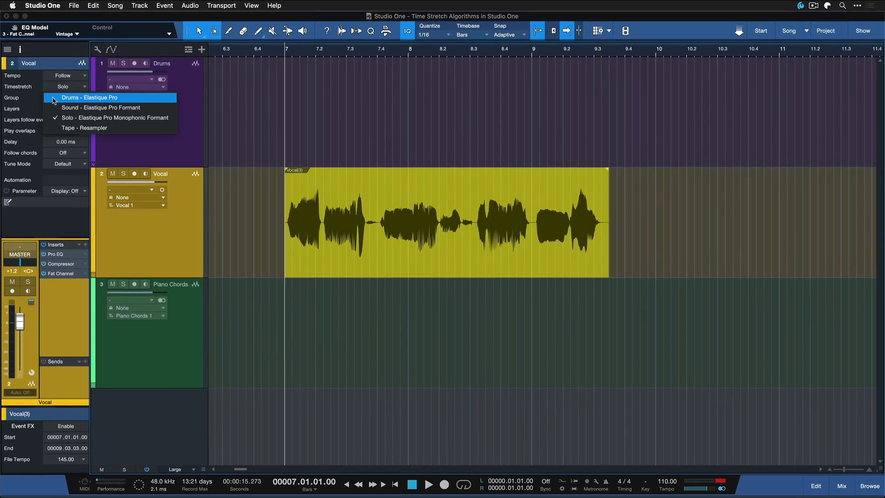
left_click(83, 98)
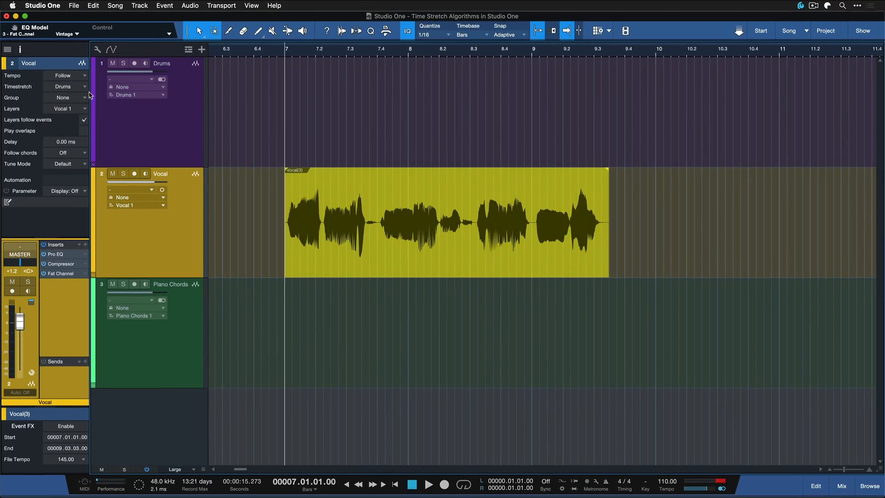
mouse_move(79, 85)
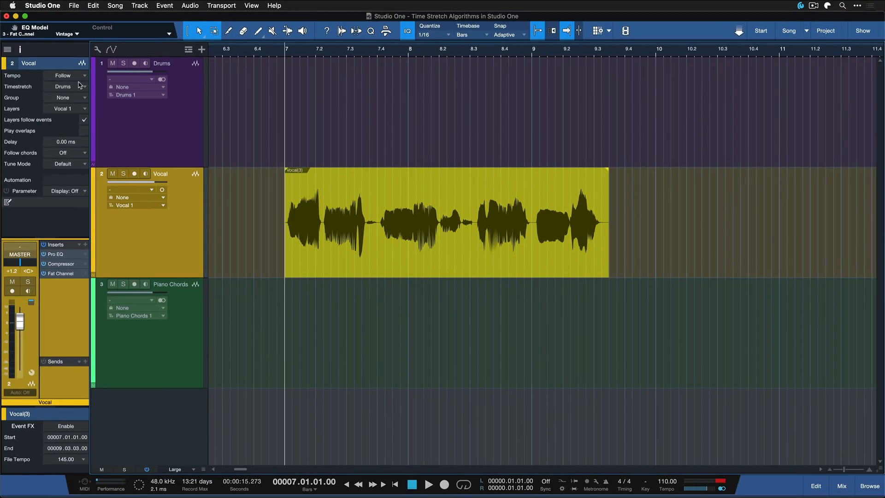
left_click(66, 87)
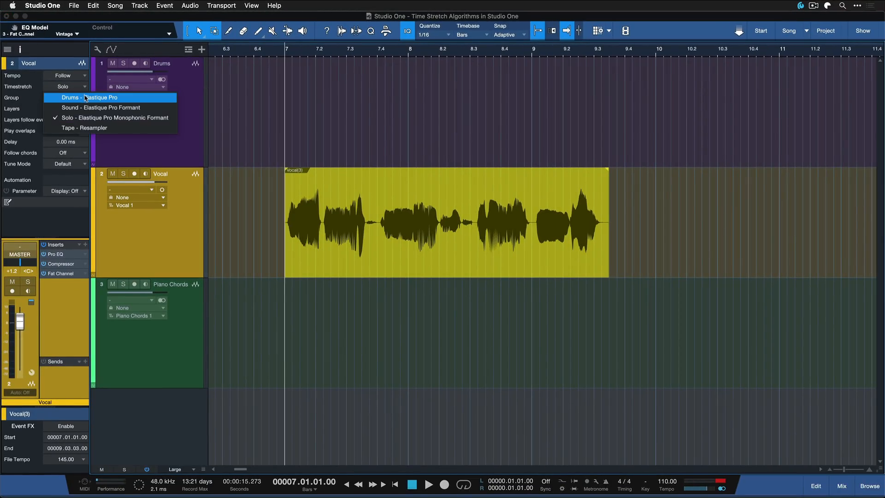
left_click(85, 98)
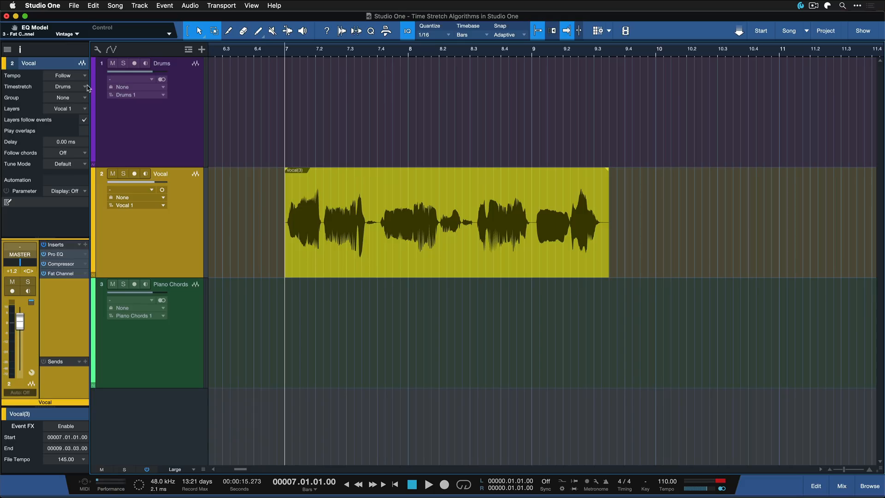
left_click(429, 484)
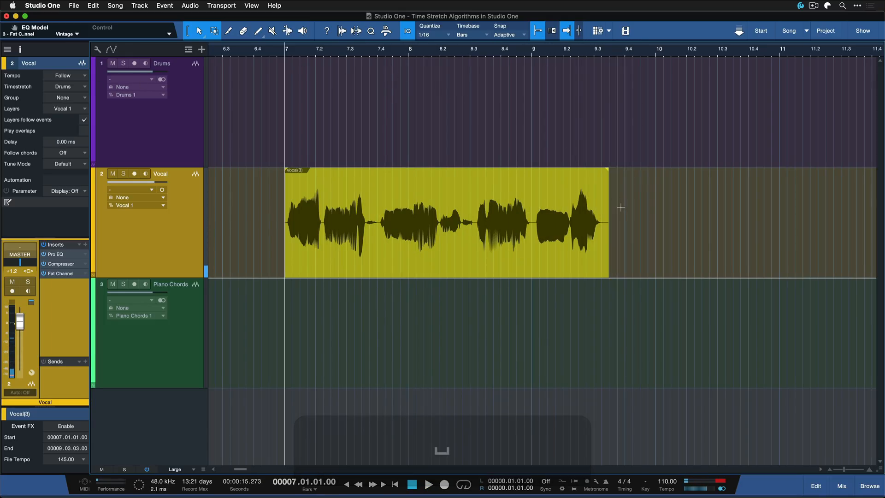
- Stretch the vocal event to bar 10.3 and pick Solo - Elastique Pro Monophonic Formant
left_click_drag(608, 220, 722, 220)
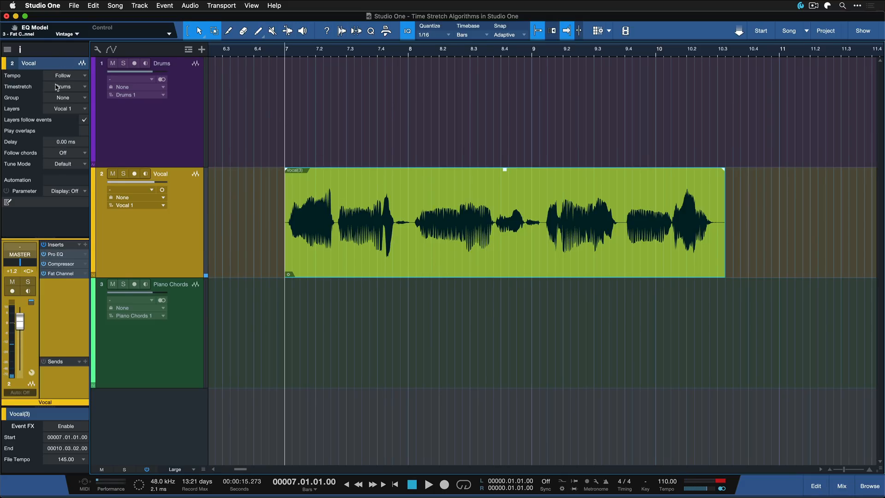
left_click(65, 87)
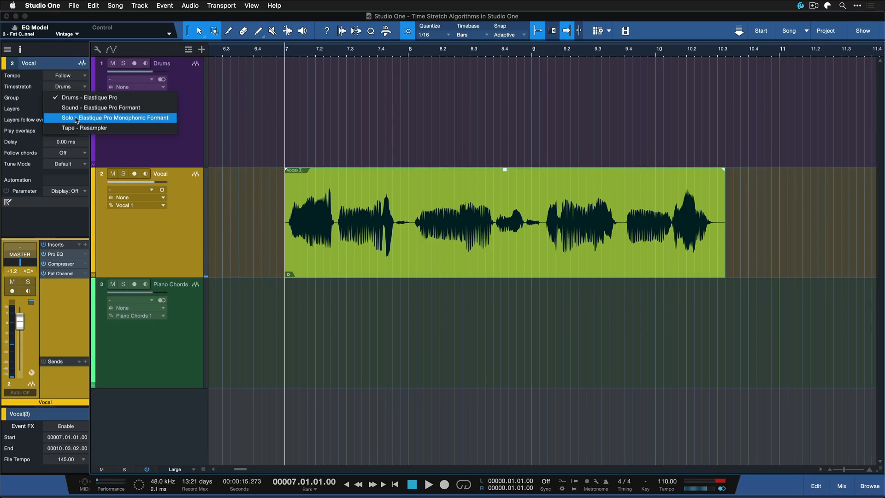
left_click(115, 118)
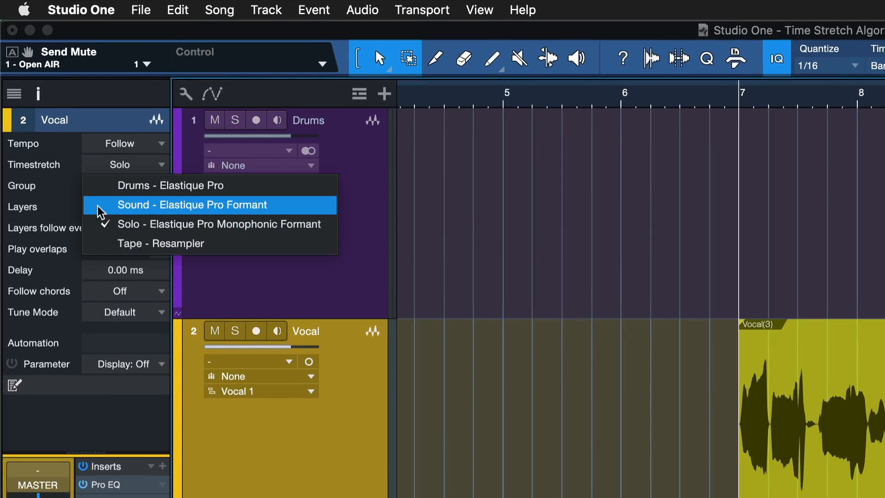
mouse_move(168, 253)
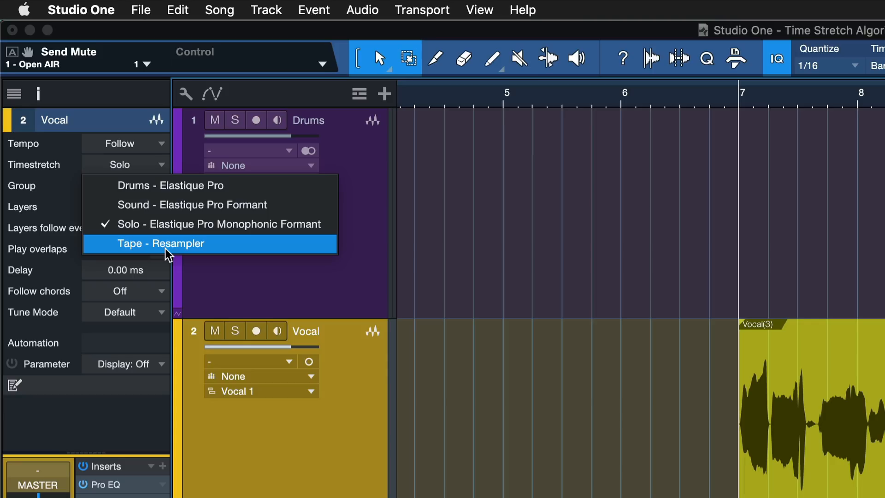
- Choose Tape - Resampler as the Vocal track's timestretch mode
left_click(161, 243)
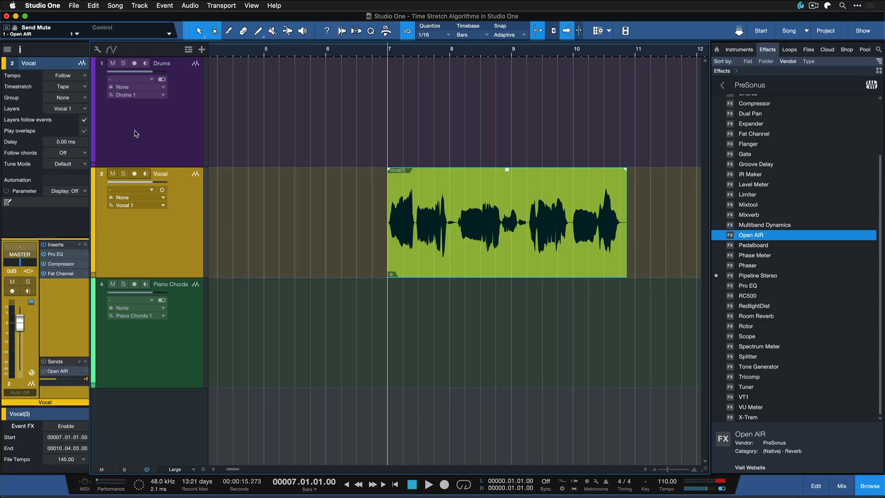
left_click(430, 484)
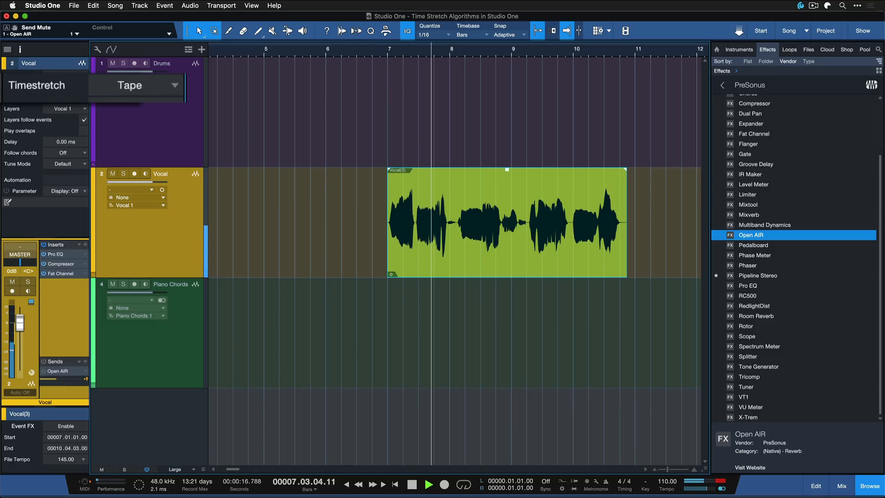